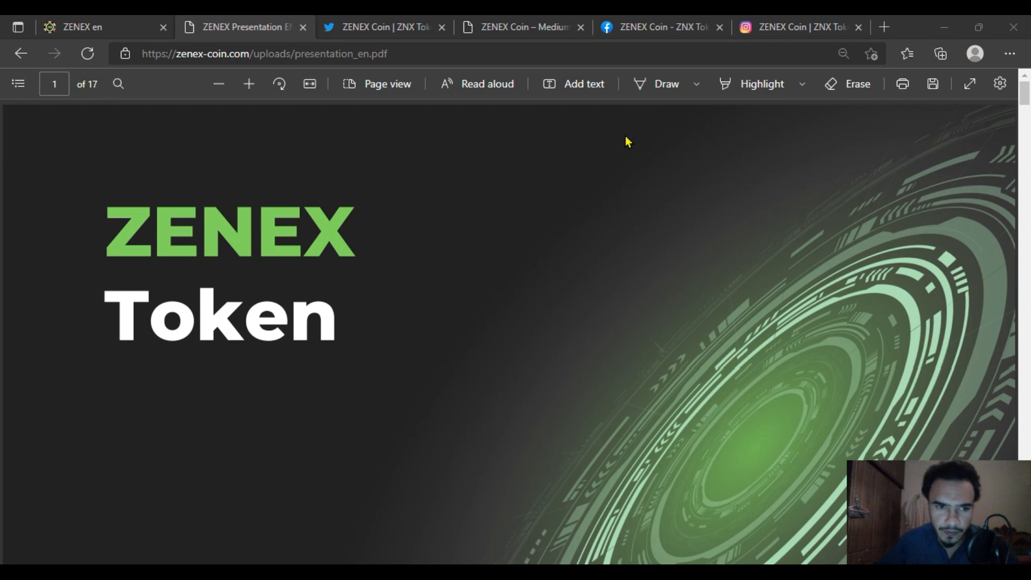
mouse_move(581, 153)
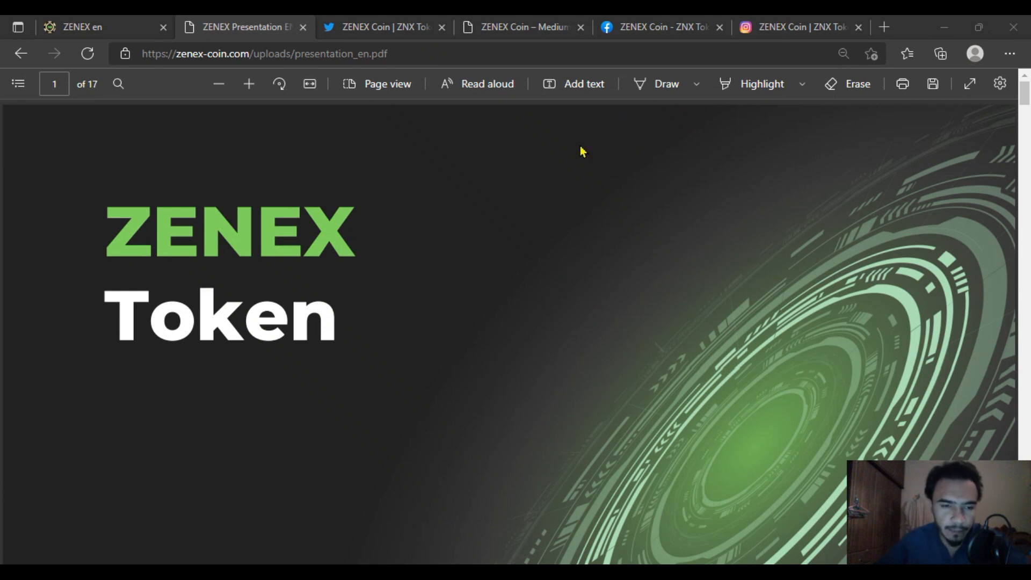
mouse_move(244, 251)
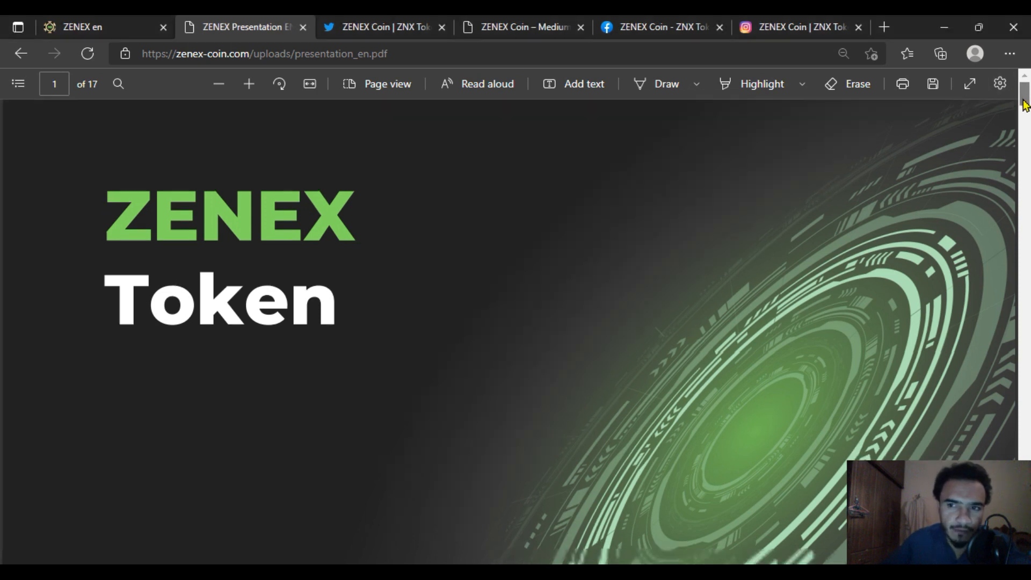
scroll("down", 3)
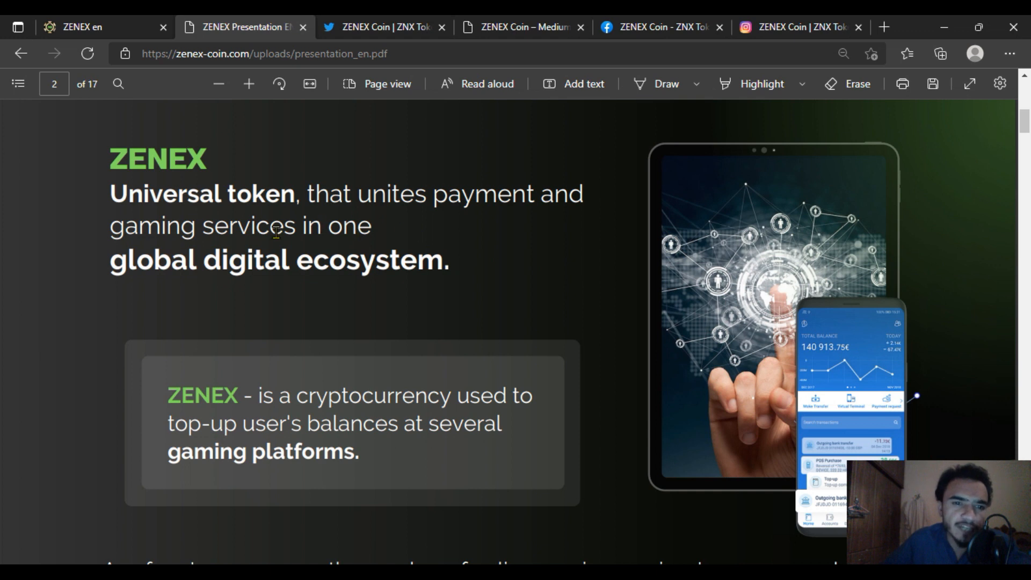
mouse_move(191, 232)
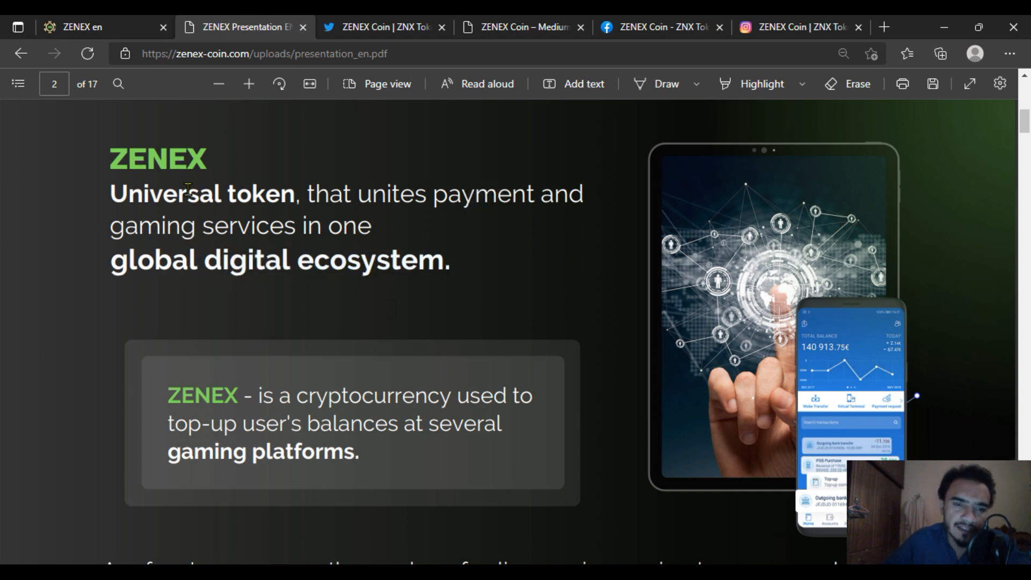
mouse_move(384, 256)
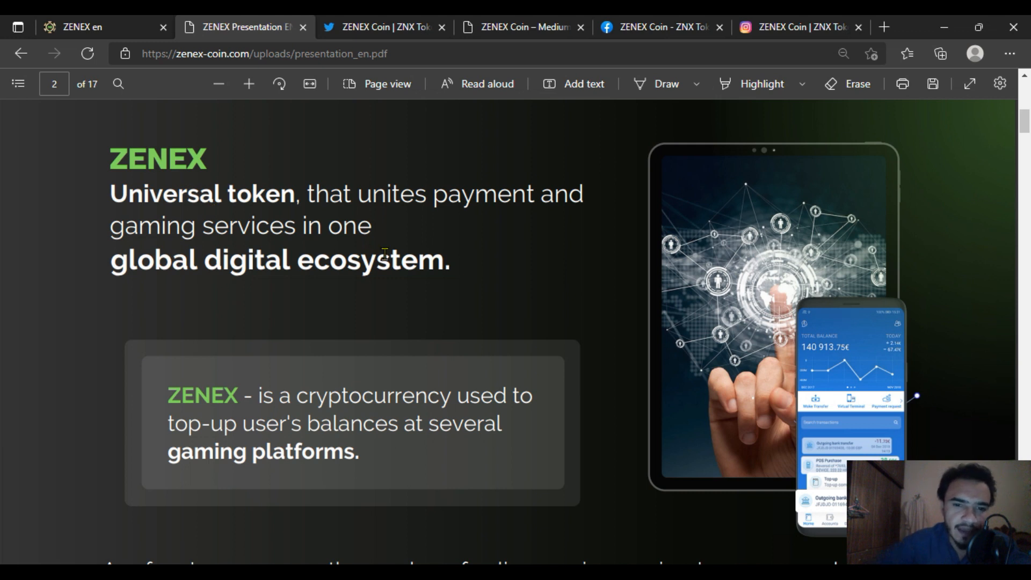
scroll("down", 3)
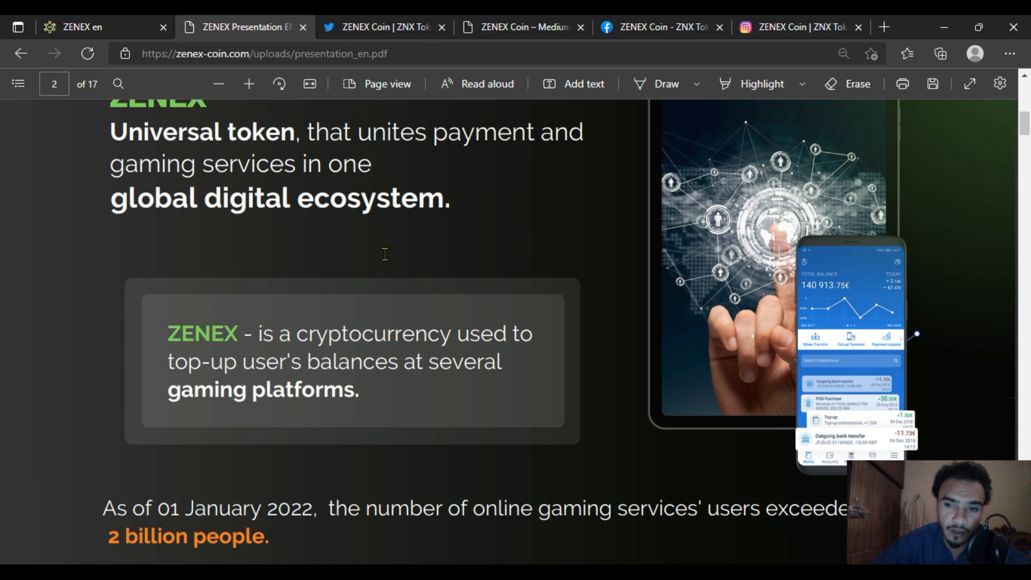
scroll("down", 3)
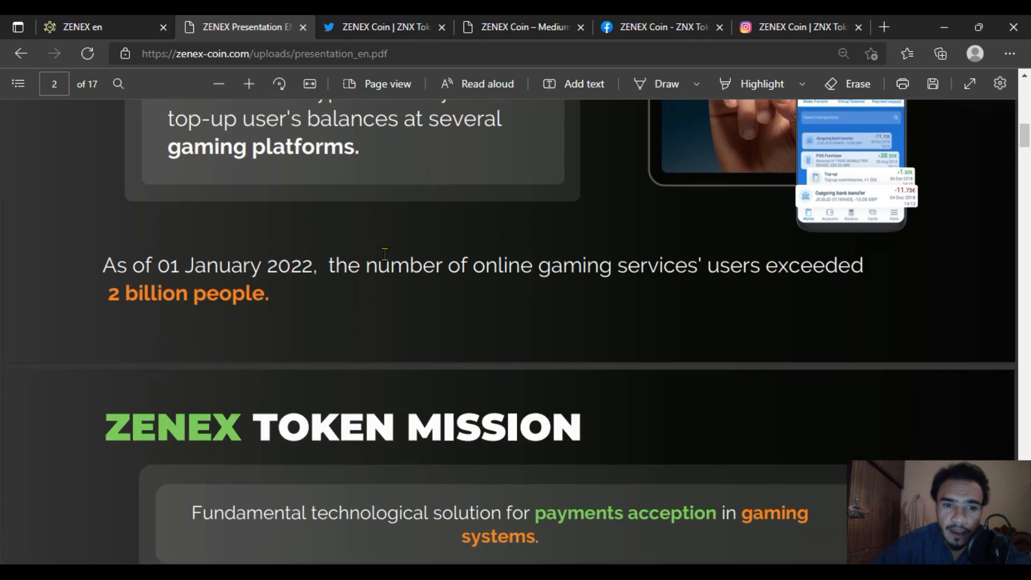
scroll("down", 3)
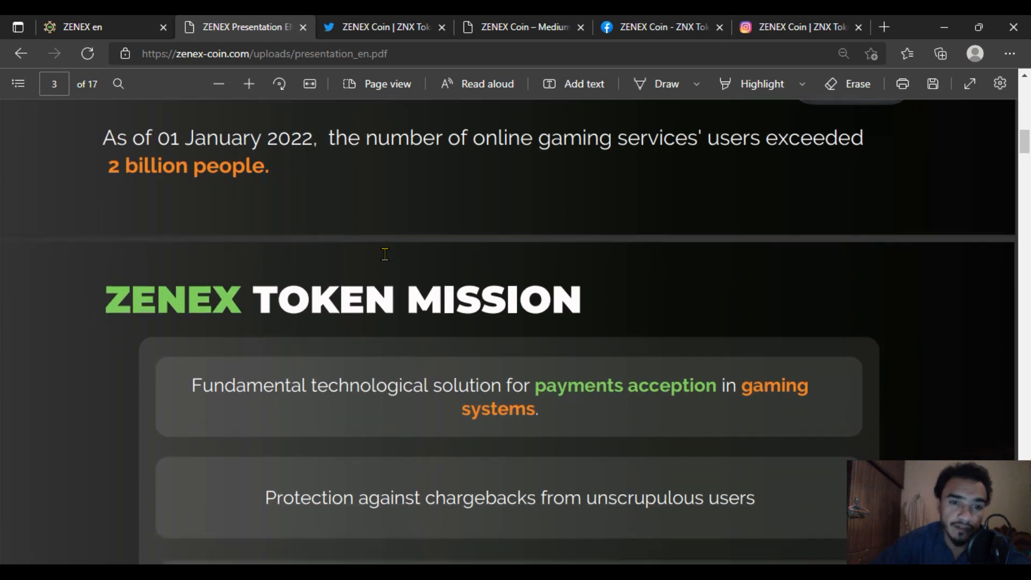
scroll("down", 3)
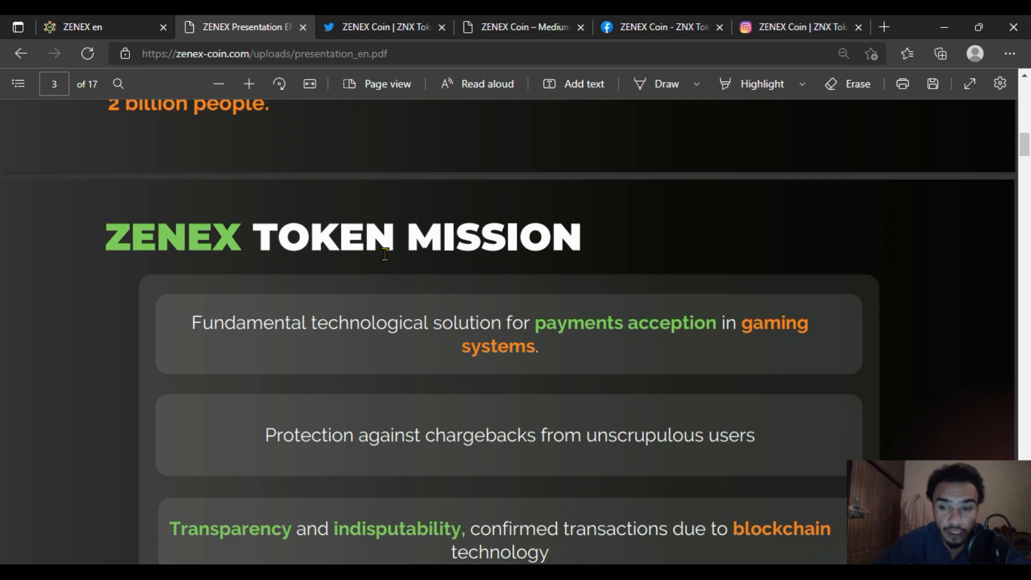
scroll("down", 3)
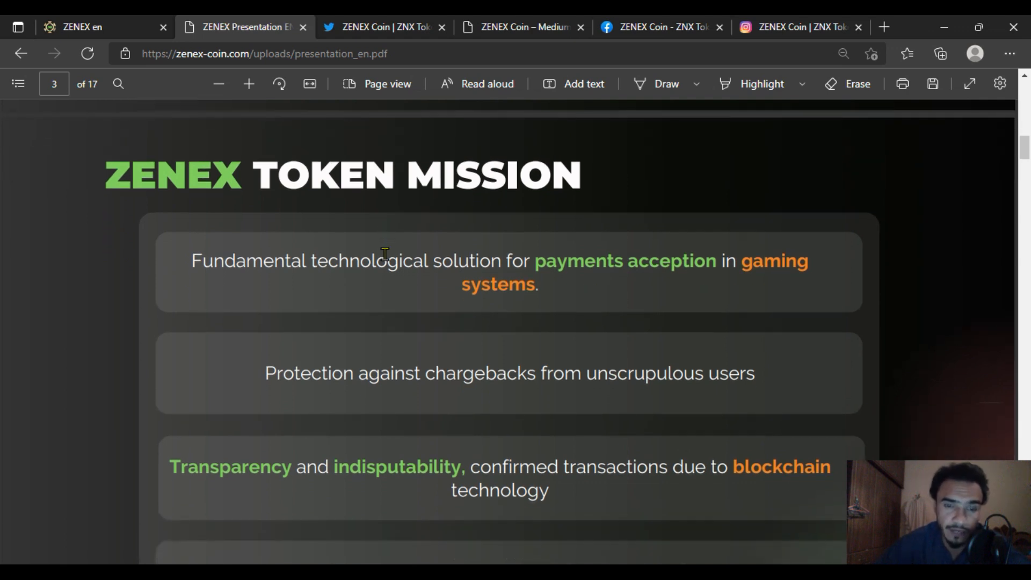
scroll("down", 3)
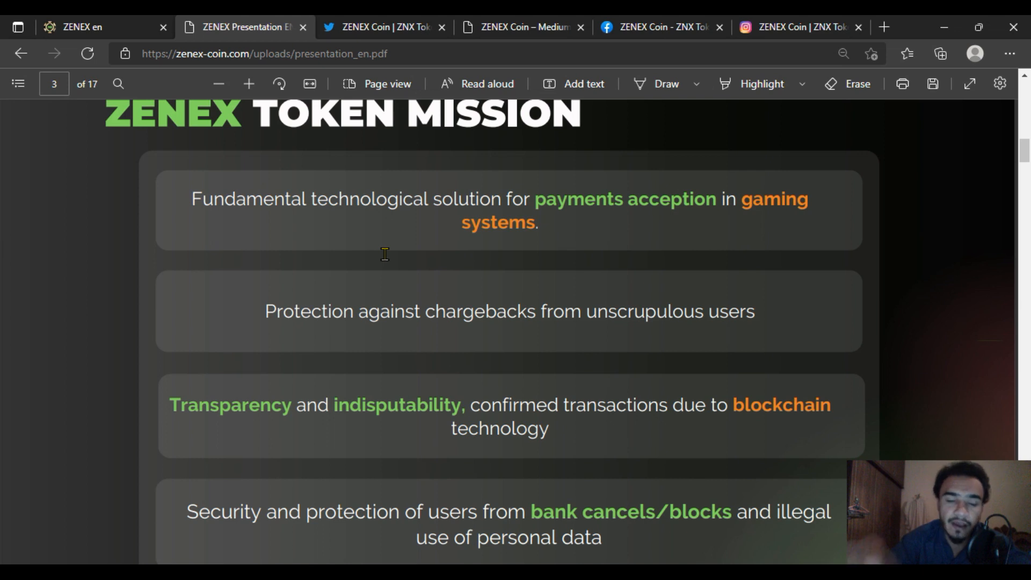
scroll("down", 3)
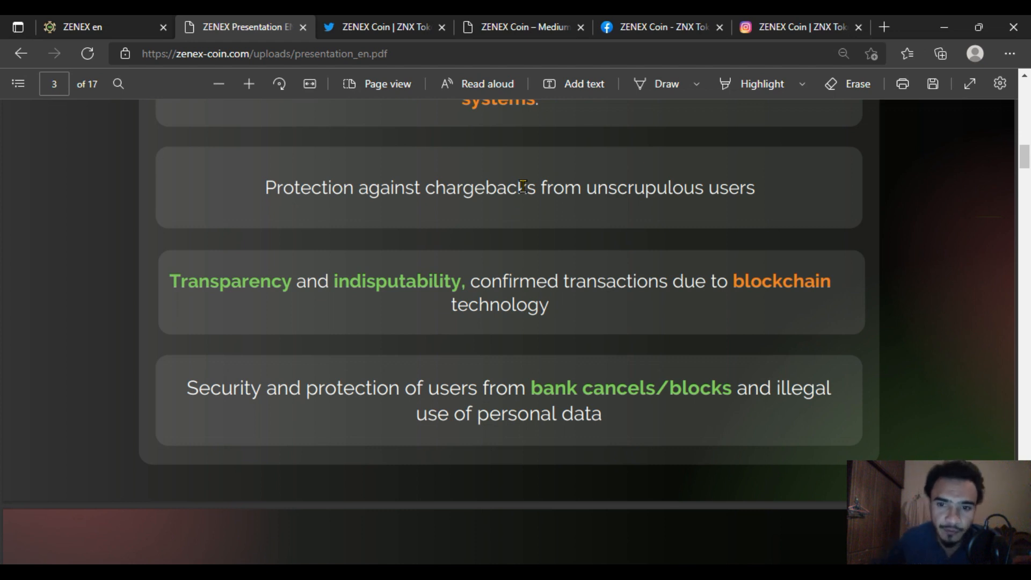
mouse_move(523, 336)
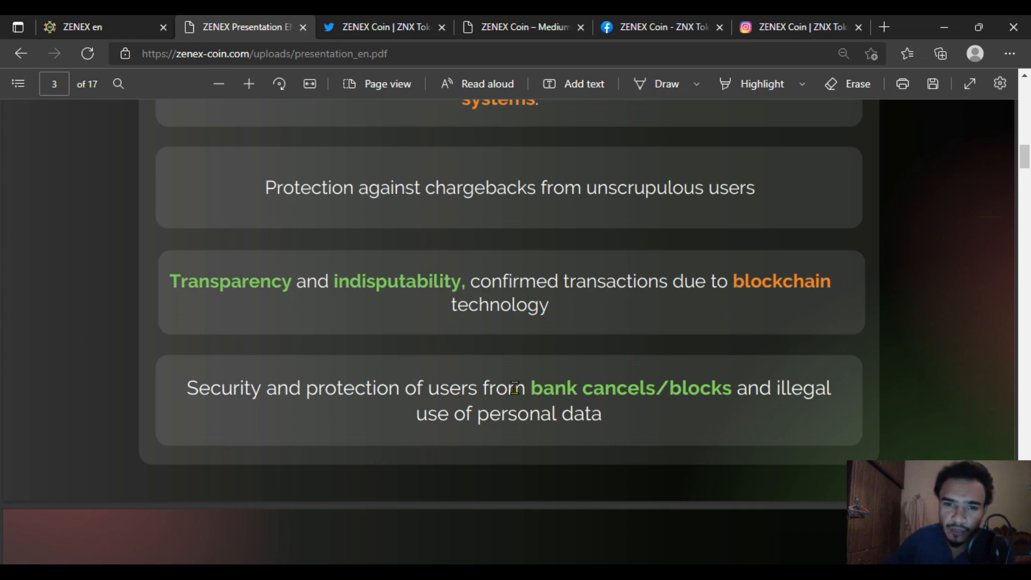
mouse_move(579, 439)
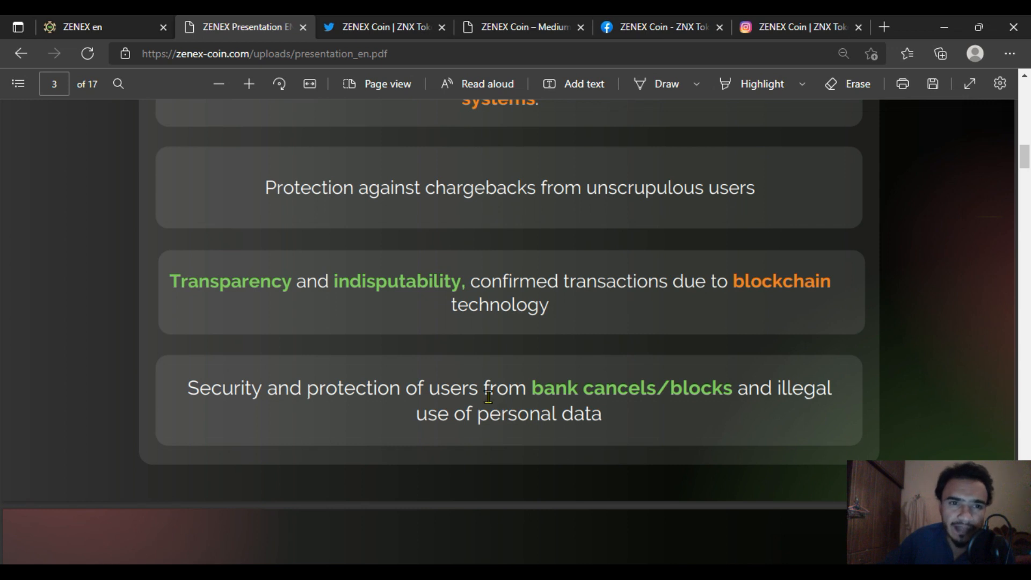
mouse_move(1021, 172)
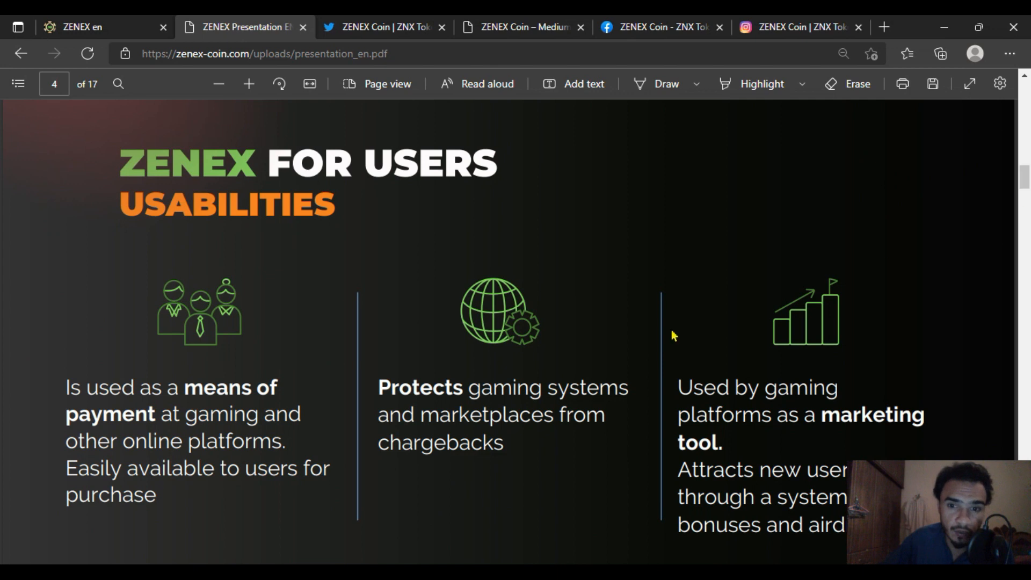
mouse_move(476, 313)
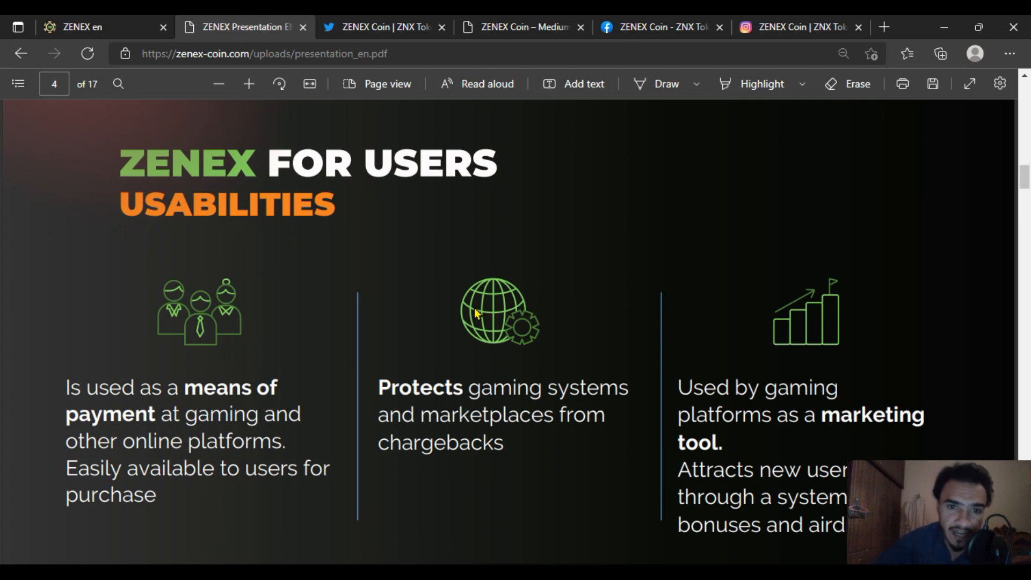
scroll("down", 3)
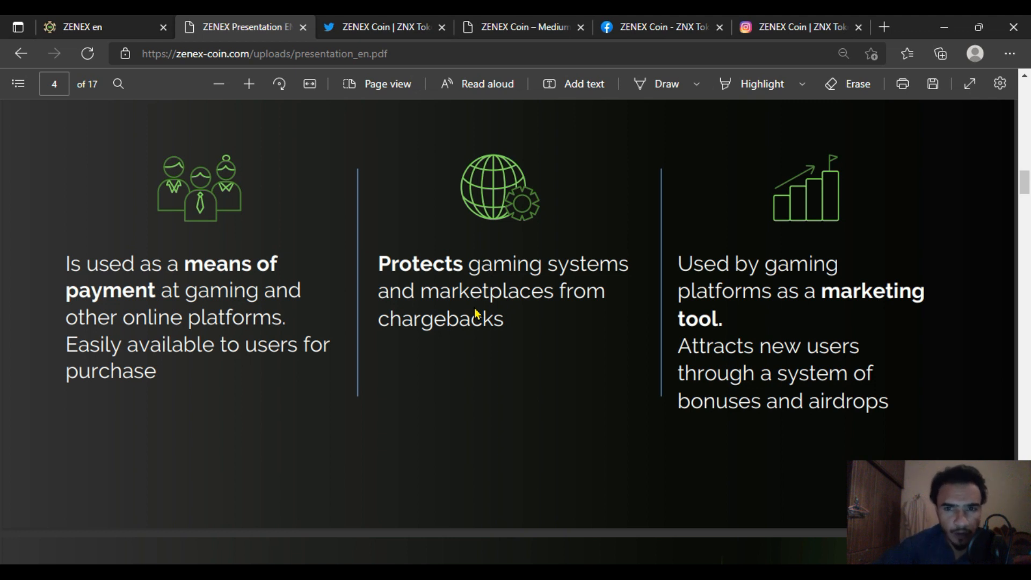
scroll("down", 3)
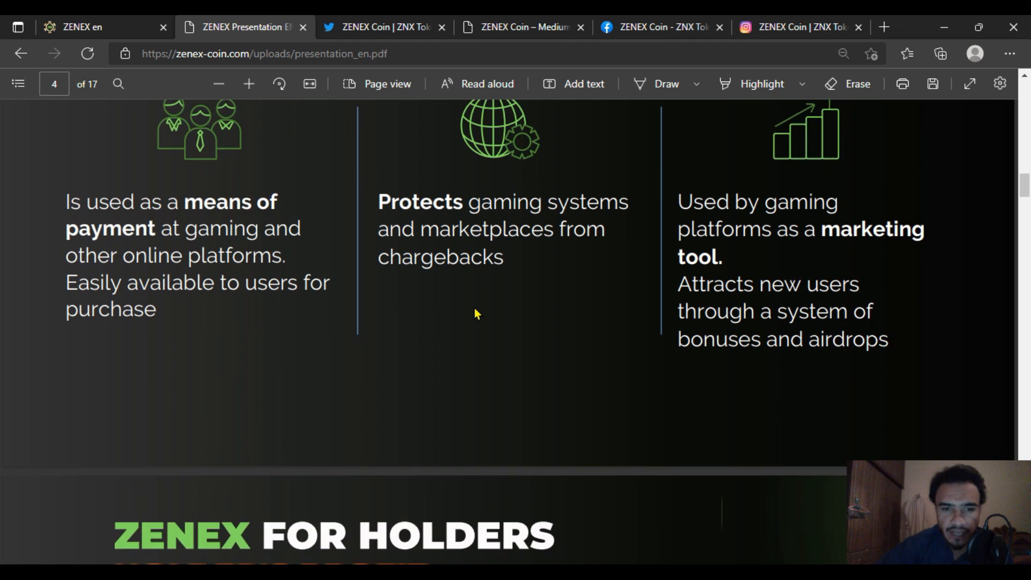
scroll("down", 3)
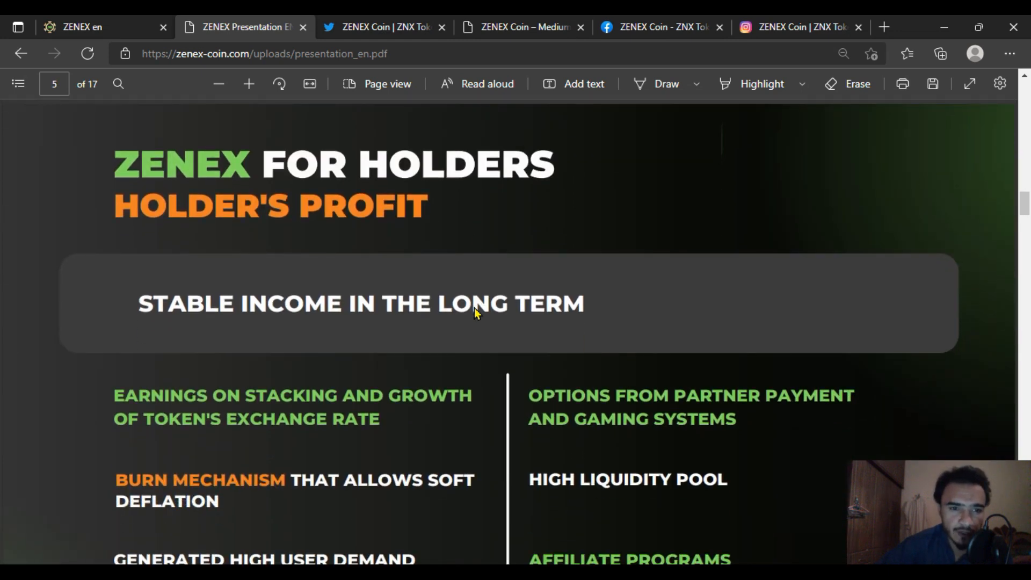
scroll("down", 3)
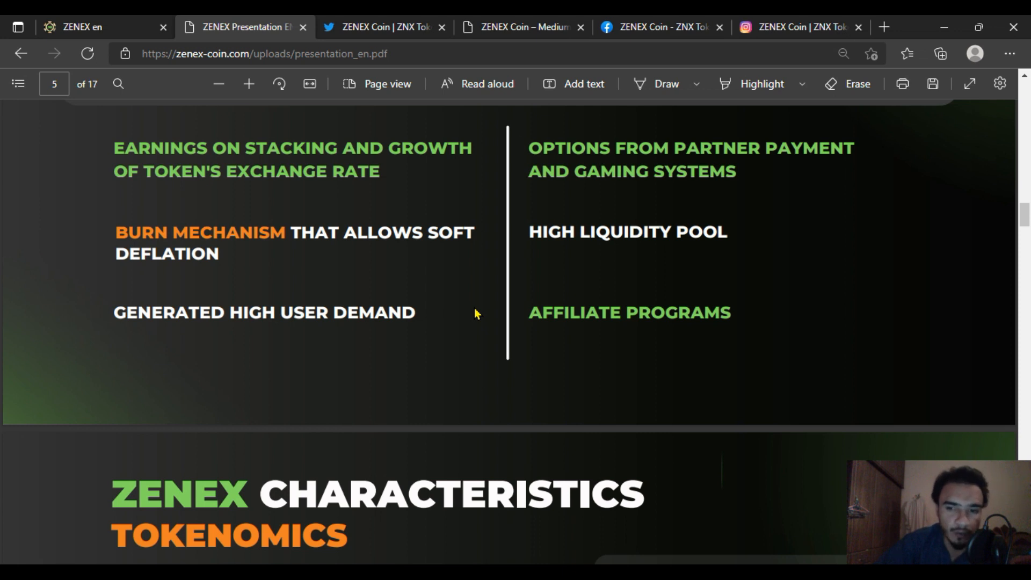
mouse_move(922, 268)
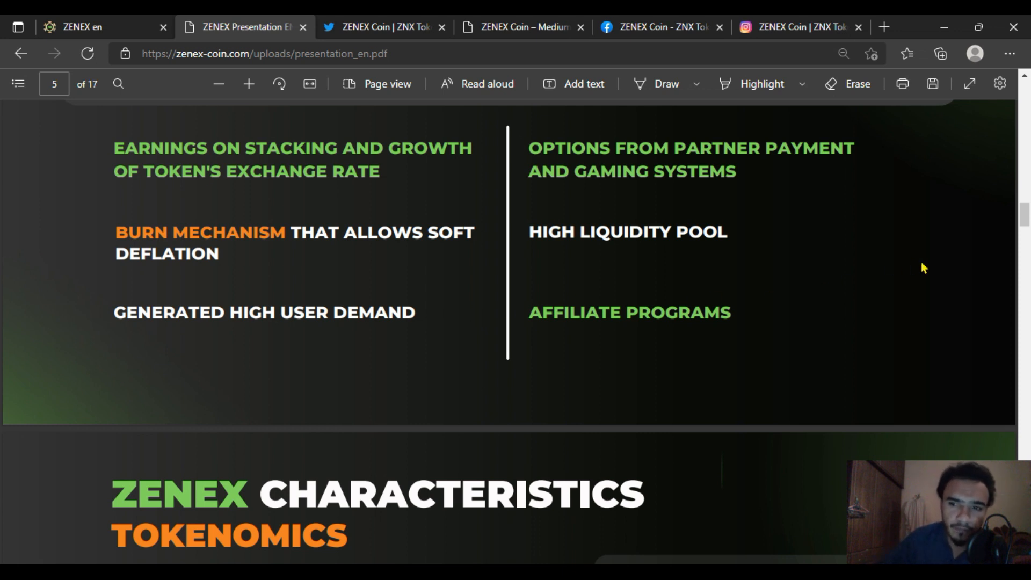
scroll("down", 3)
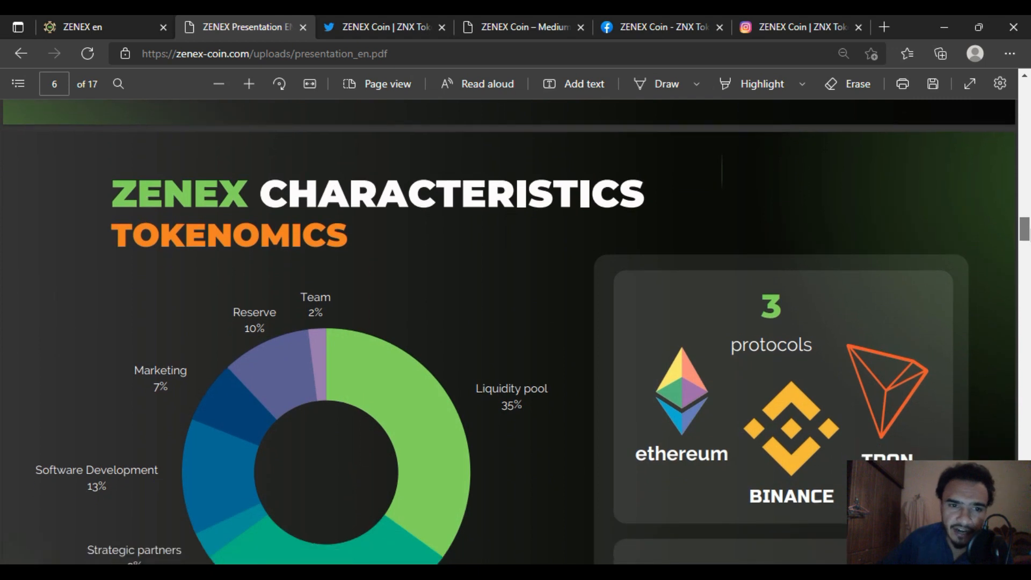
scroll("down", 3)
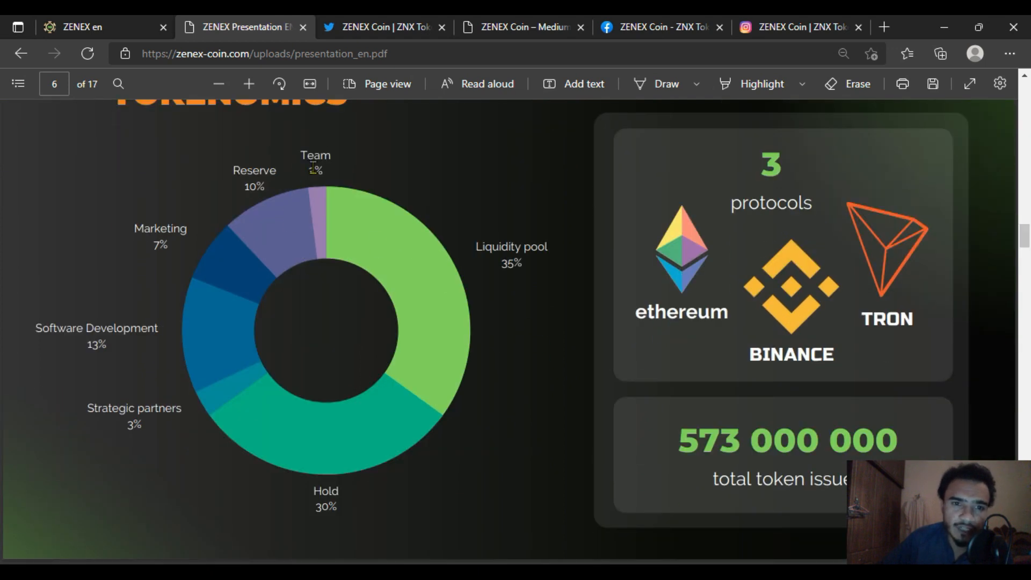
mouse_move(297, 292)
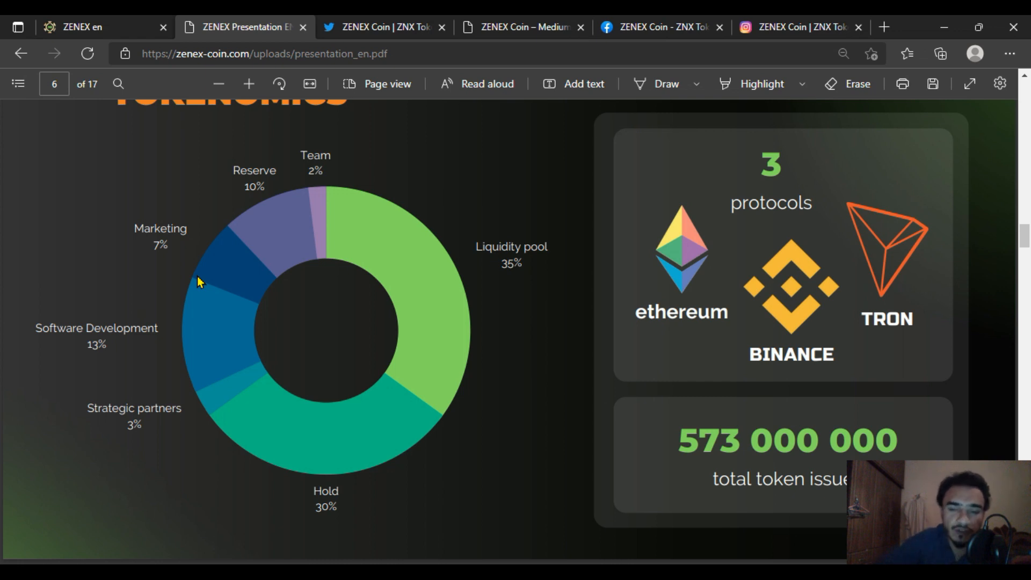
scroll("down", 3)
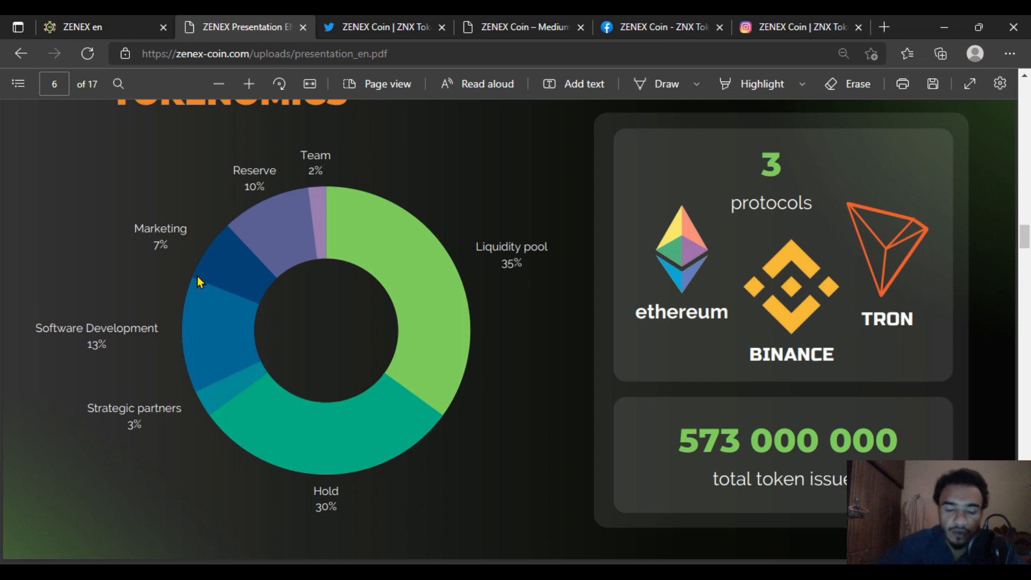
scroll("down", 3)
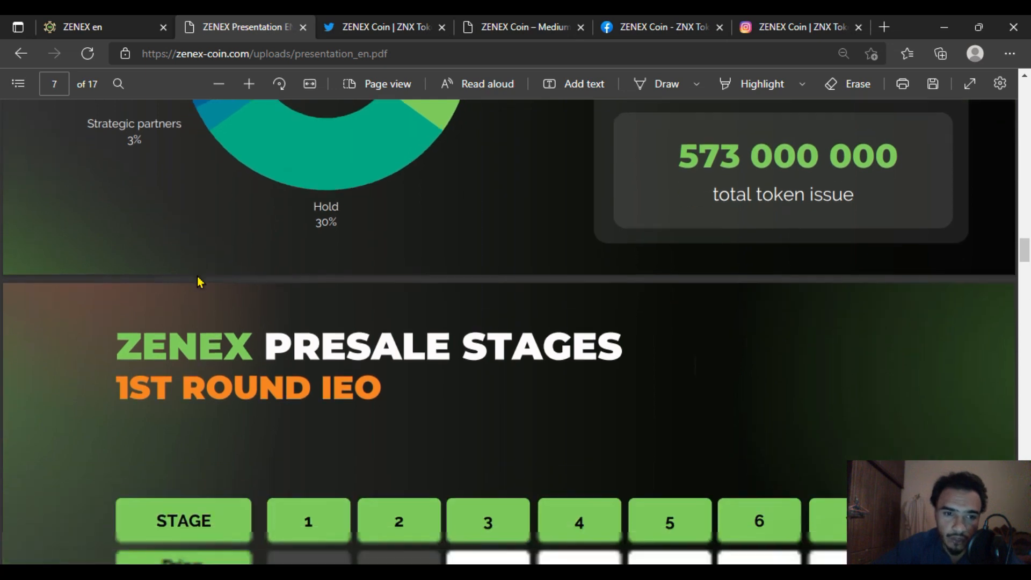
scroll("down", 3)
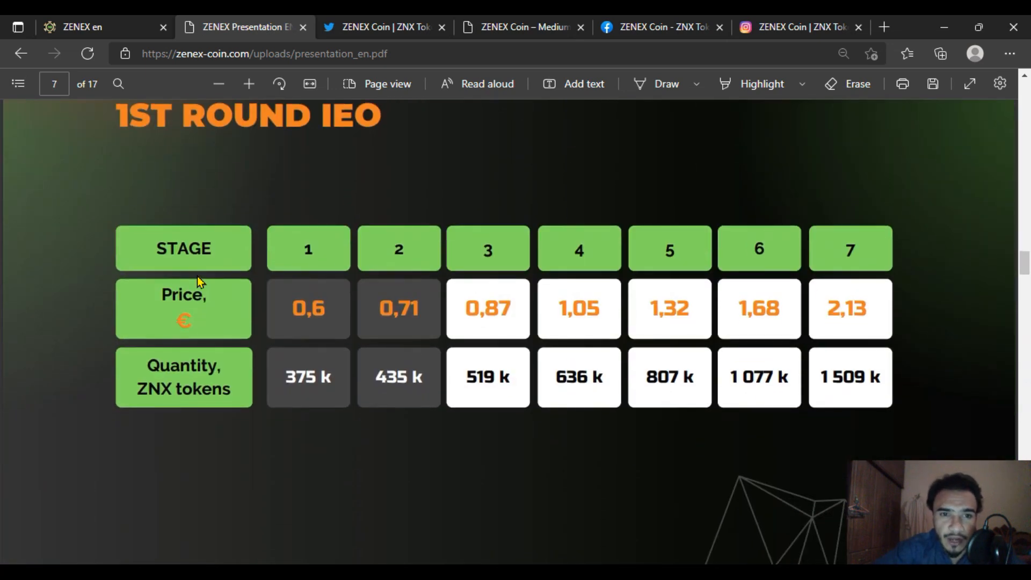
scroll("down", 3)
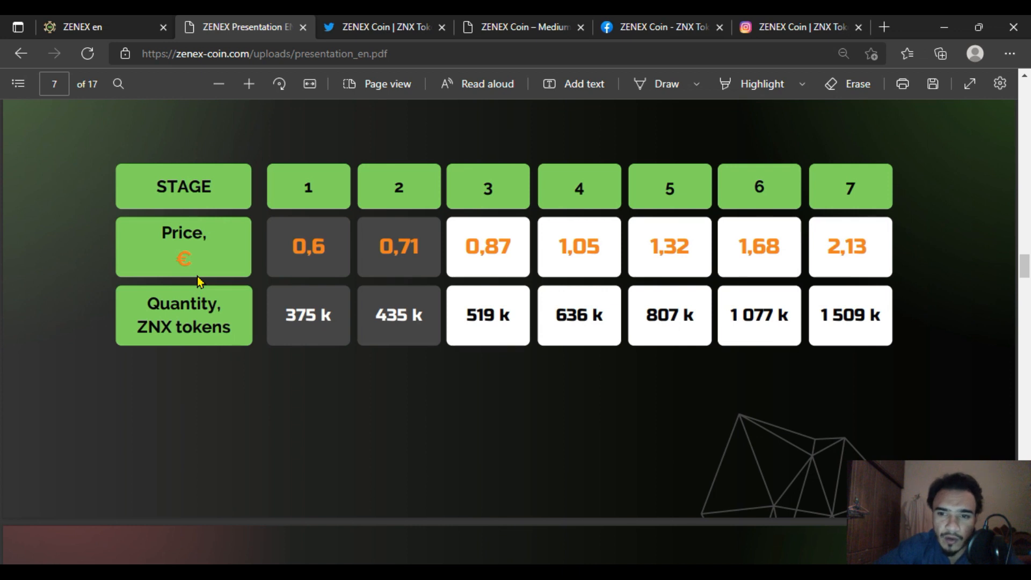
scroll("down", 3)
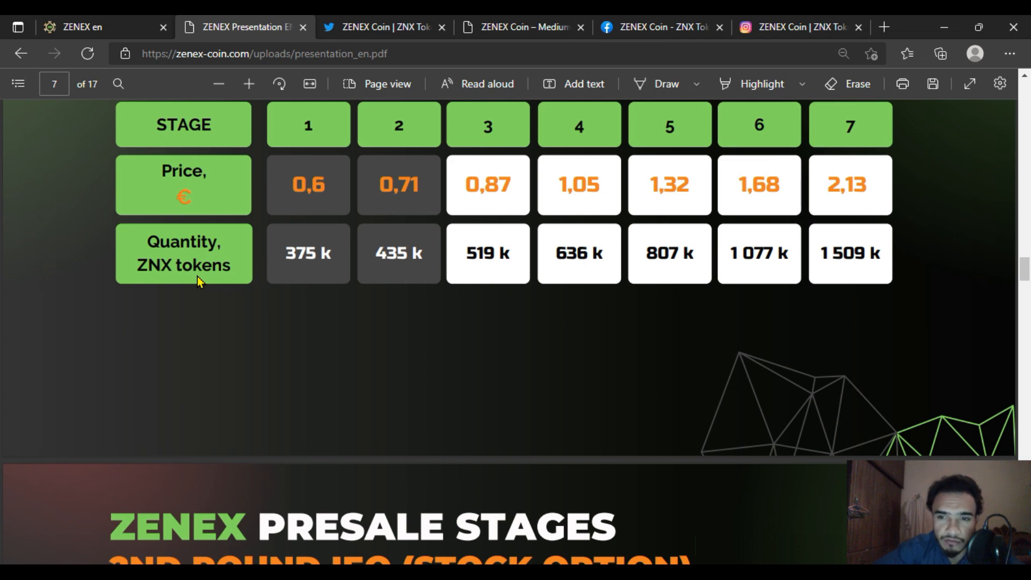
scroll("down", 3)
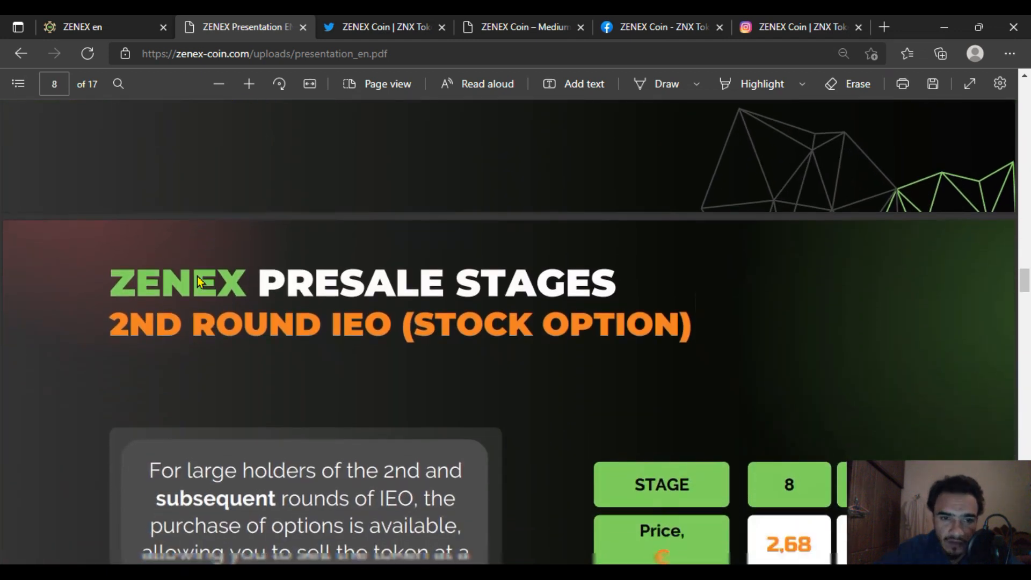
scroll("down", 3)
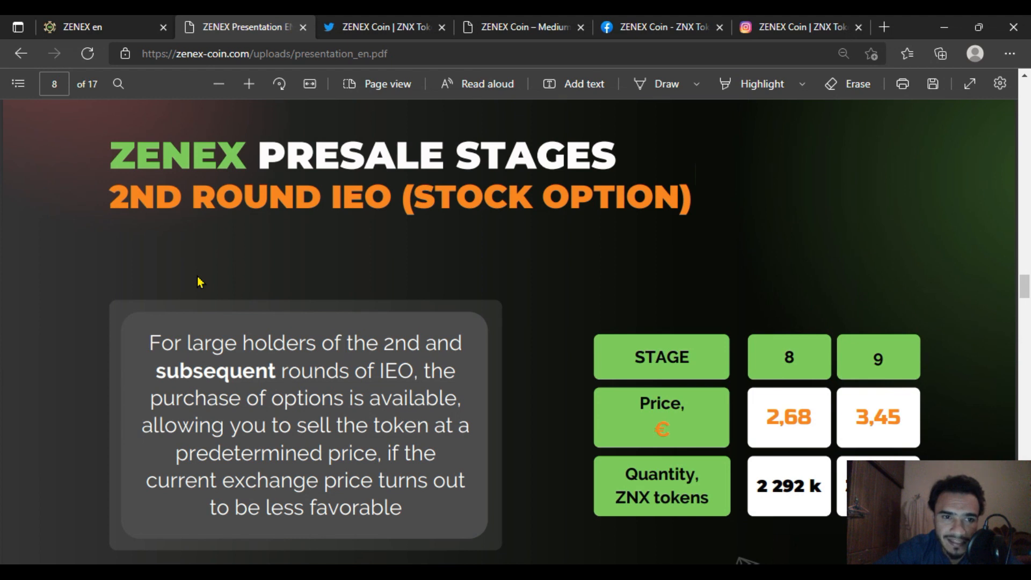
mouse_move(410, 304)
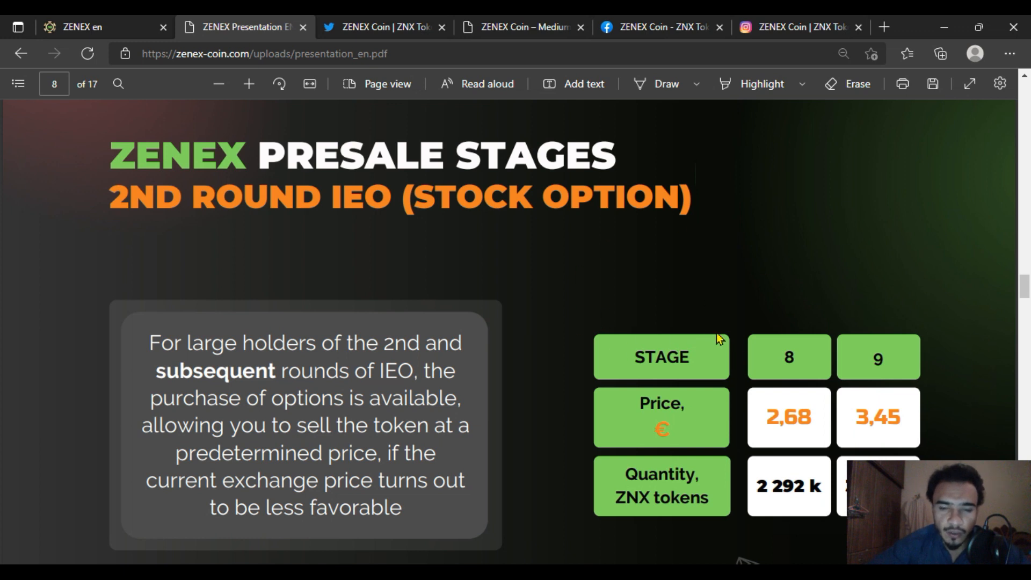
mouse_move(592, 291)
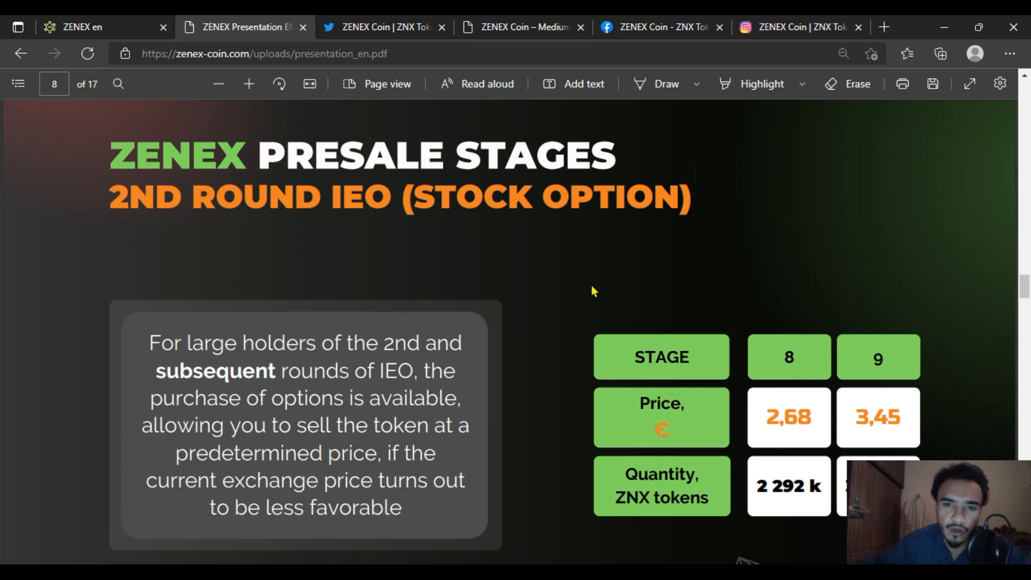
mouse_move(667, 400)
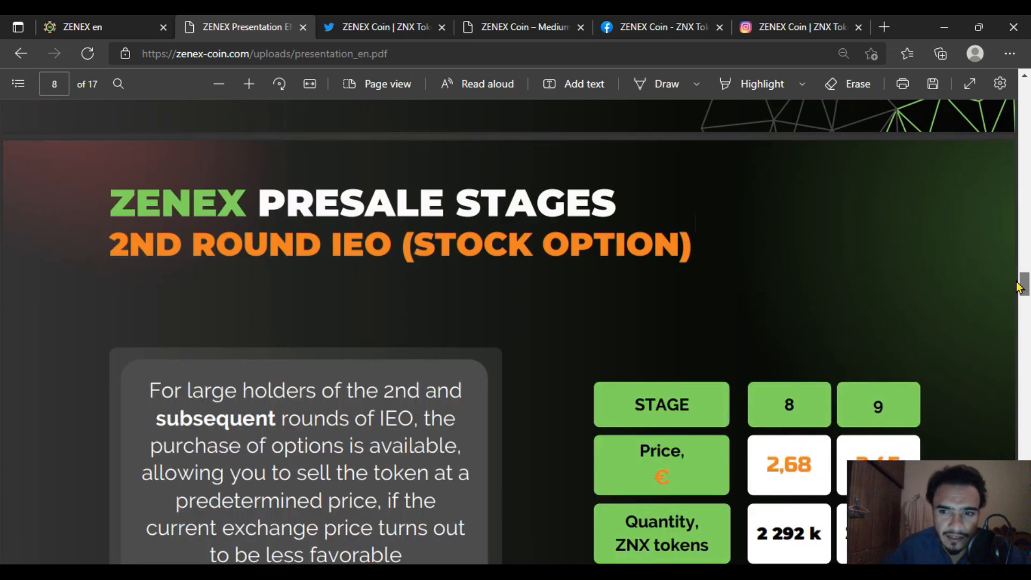
scroll("down", 3)
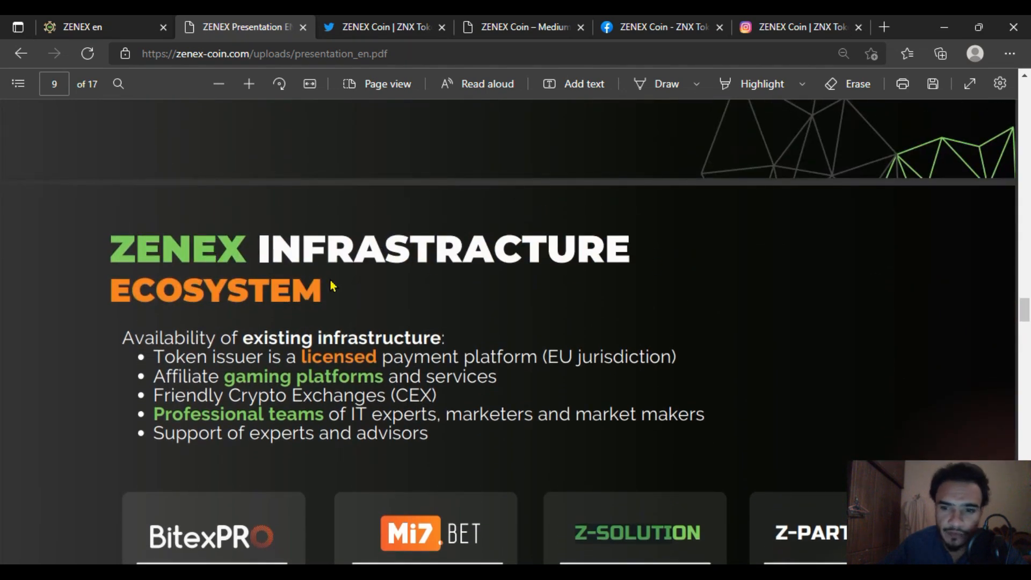
scroll("down", 3)
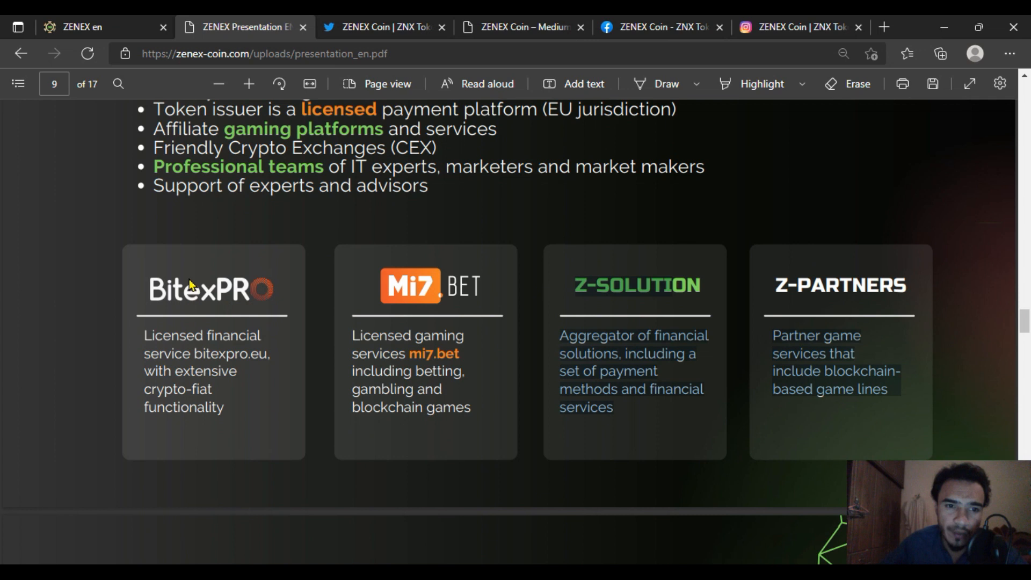
mouse_move(464, 302)
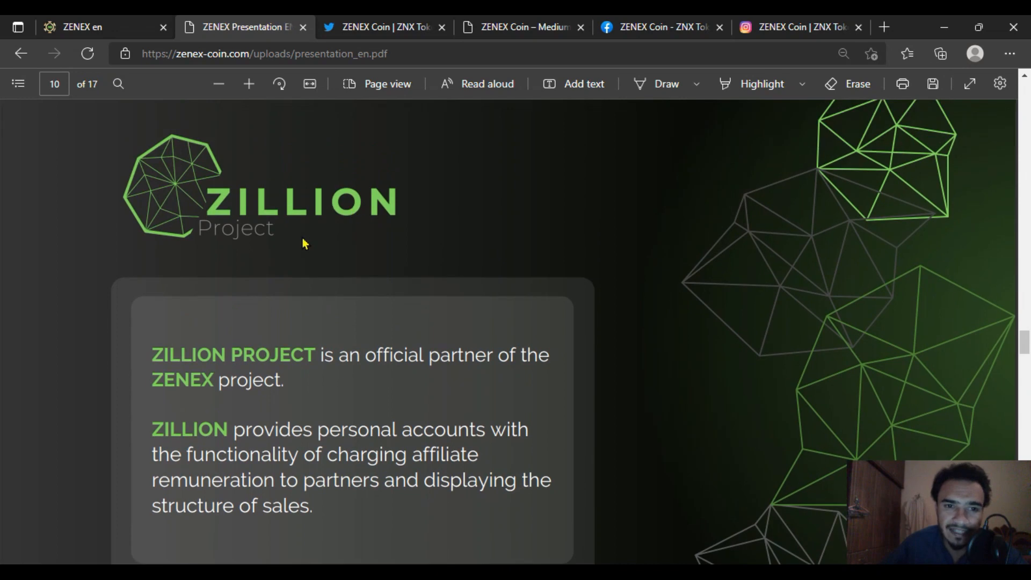
scroll("down", 3)
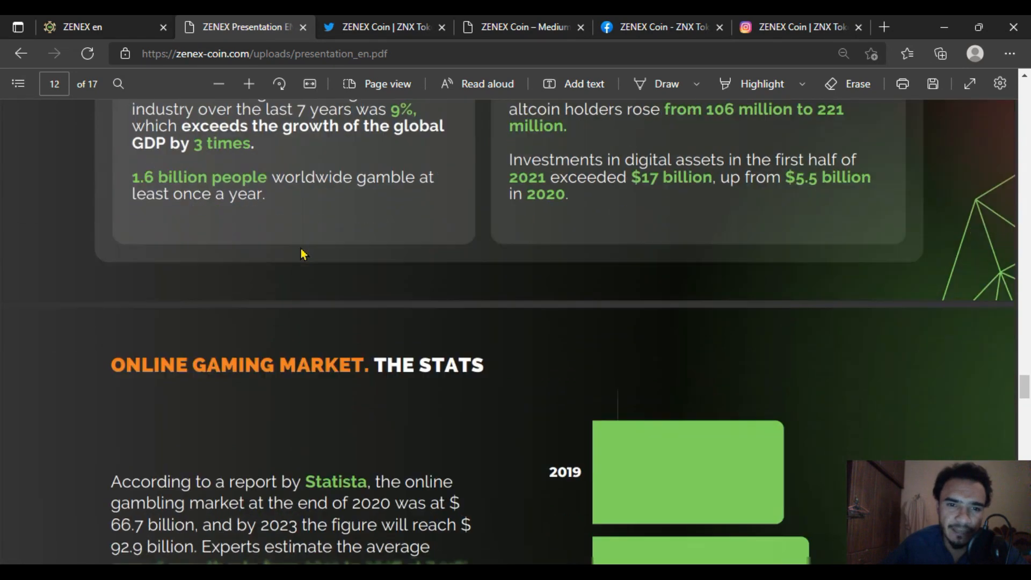
scroll("down", 3)
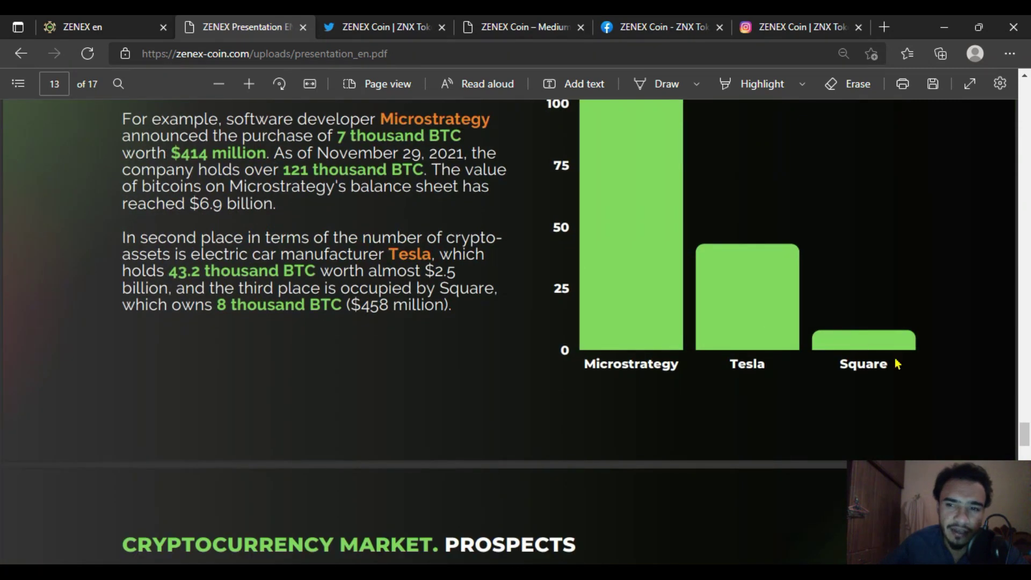
scroll("down", 3)
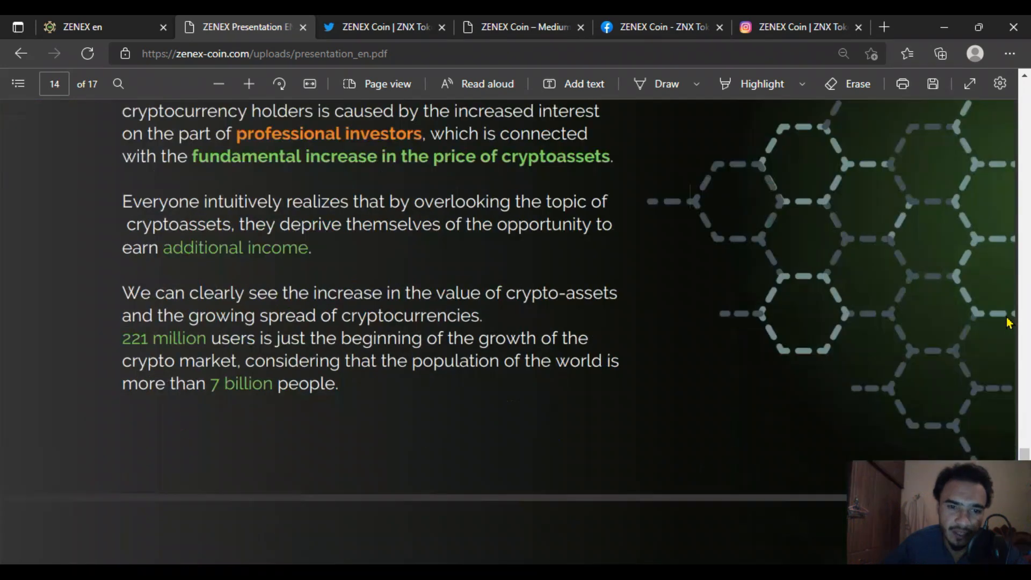
scroll("down", 3)
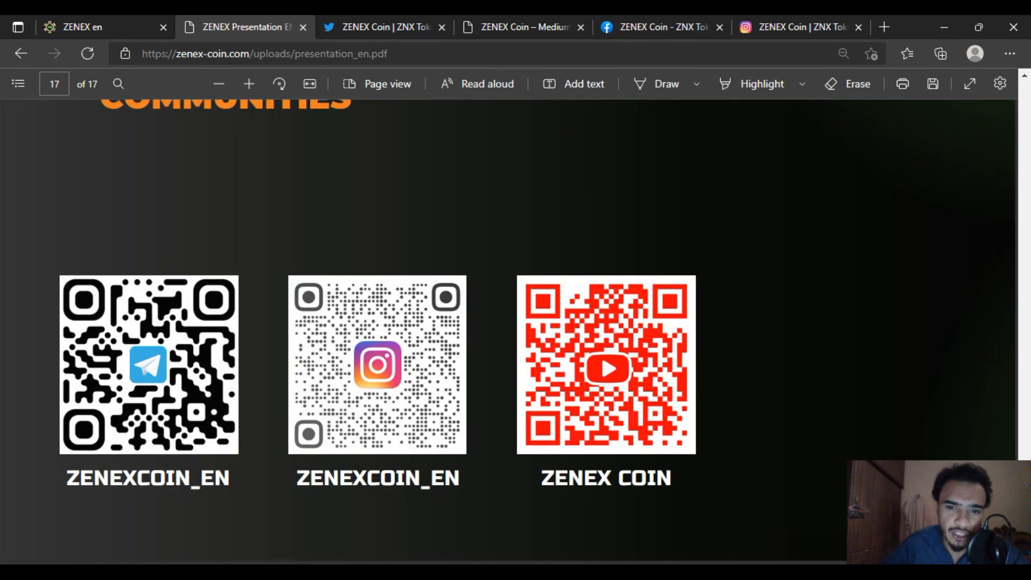
mouse_move(647, 470)
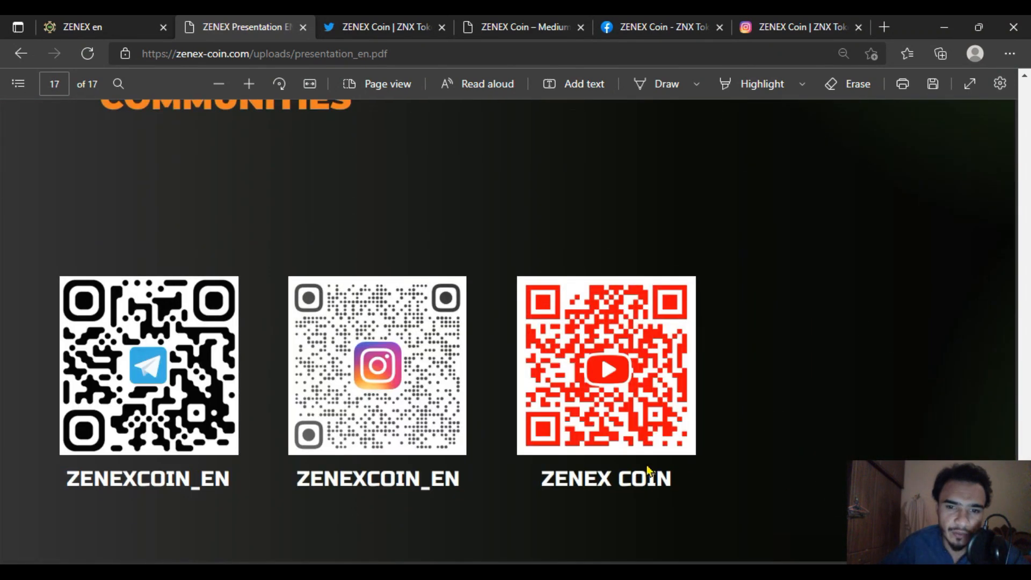
mouse_move(135, 383)
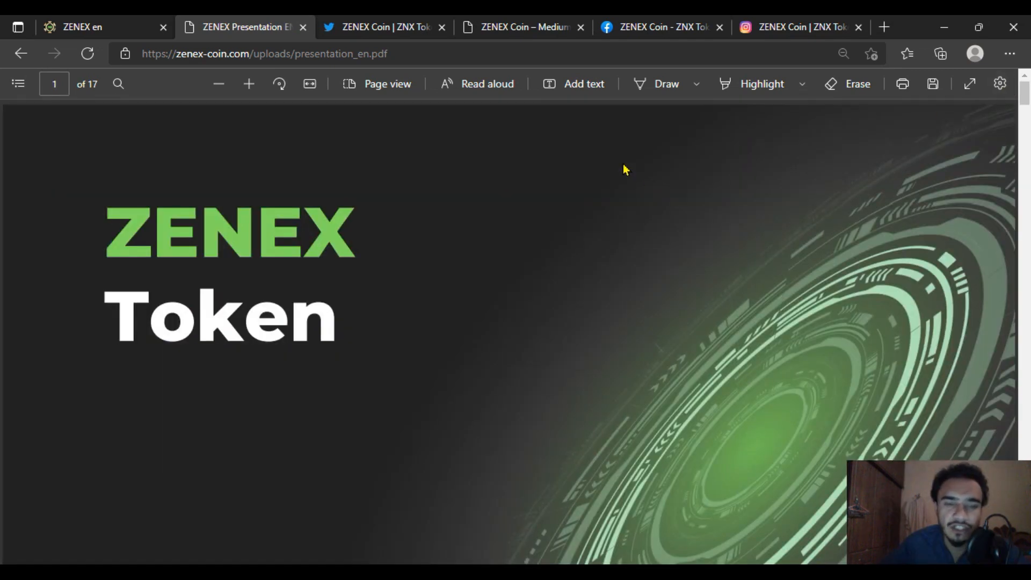
mouse_move(885, 345)
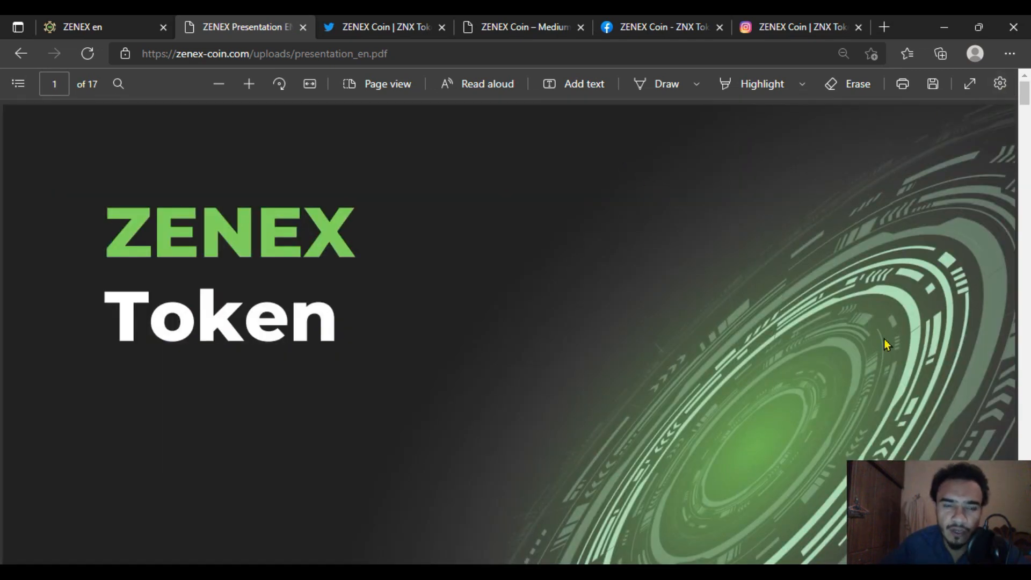
mouse_move(910, 438)
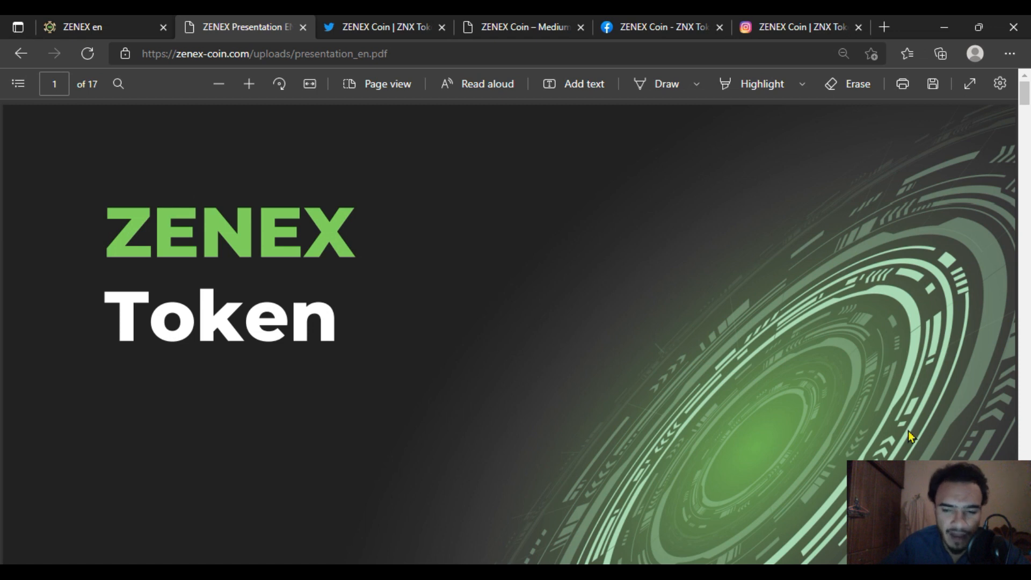